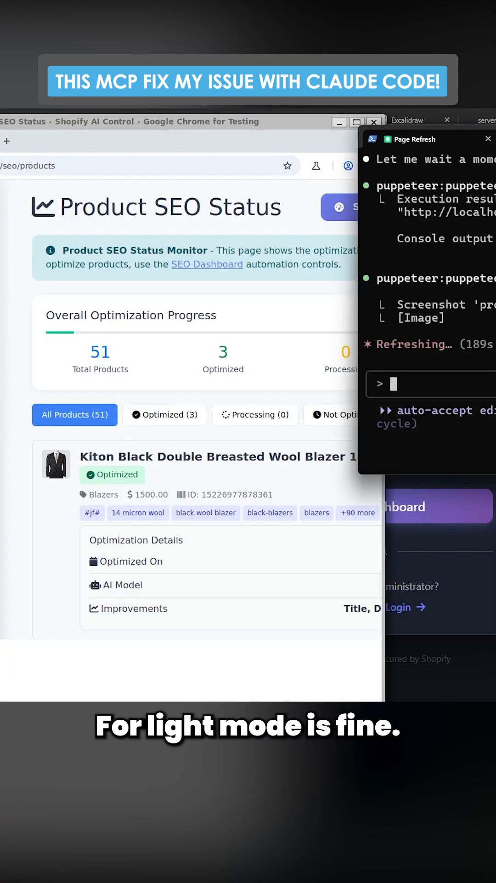
pyautogui.scroll(-3)
pyautogui.write('the issue is more with dark mode than')
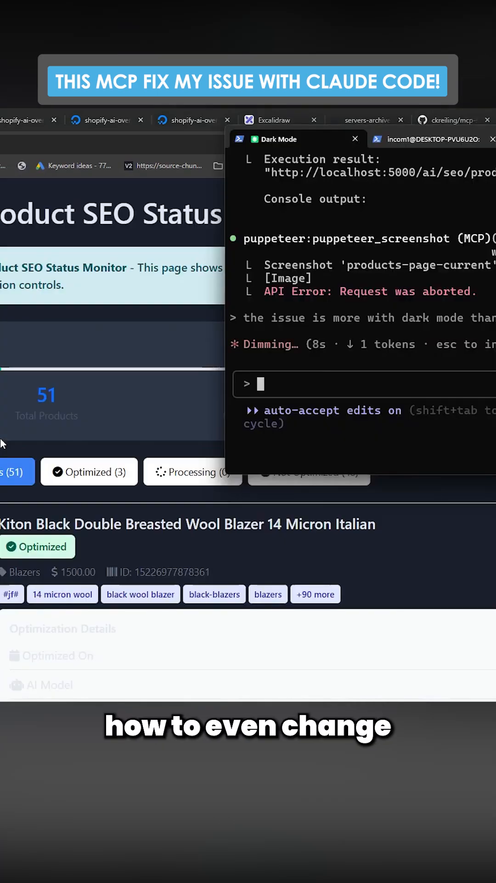
pyautogui.scroll(-3)
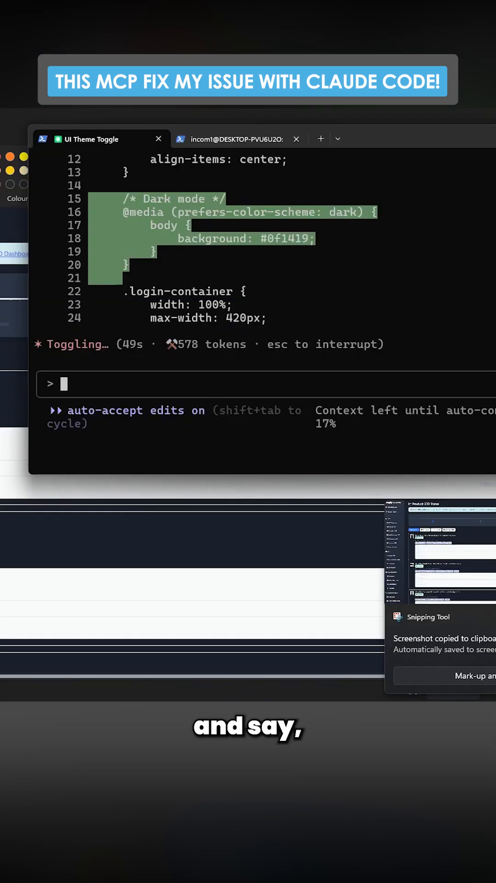
pyautogui.write('look at plshelp')
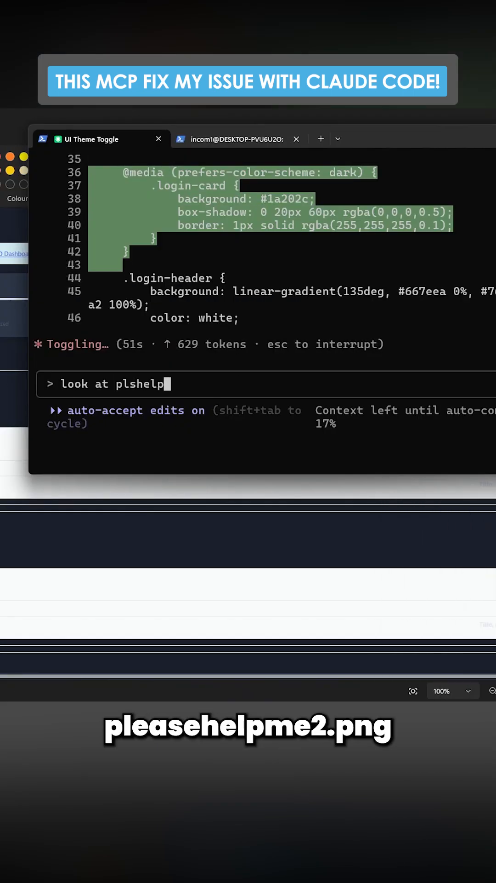